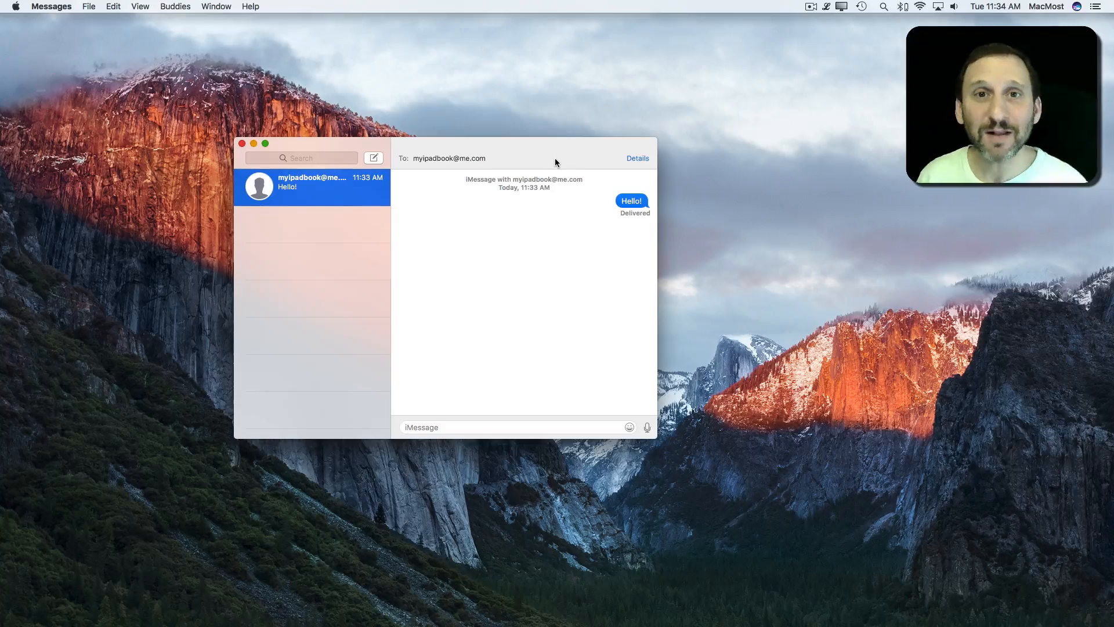
# Open the emoji picker from the iMessage compose field.
pyautogui.click(419, 427)
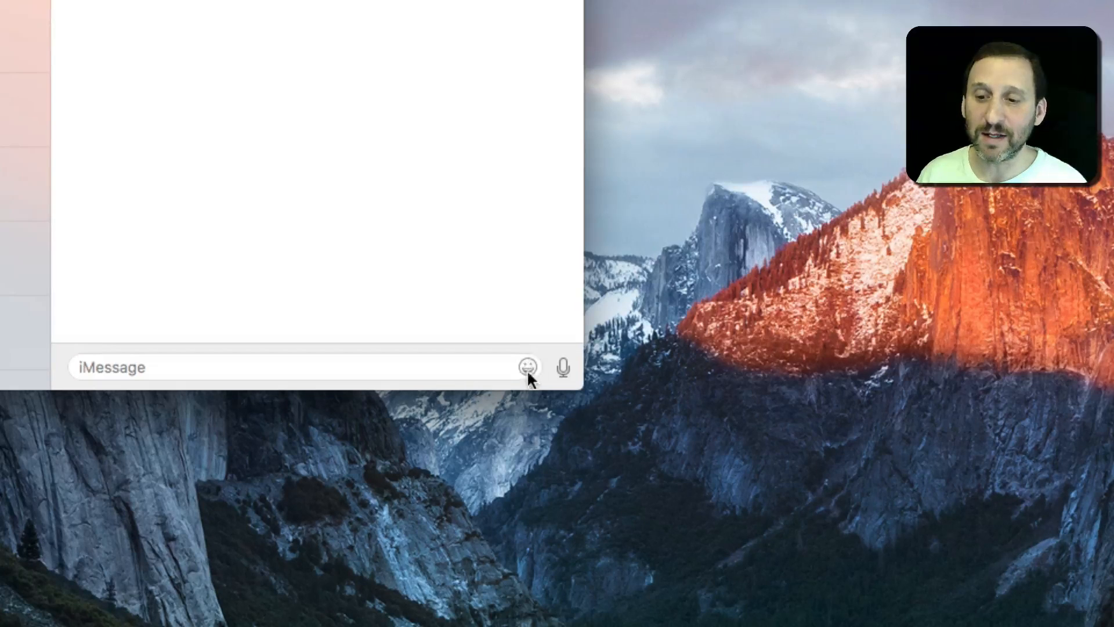
pyautogui.click(526, 367)
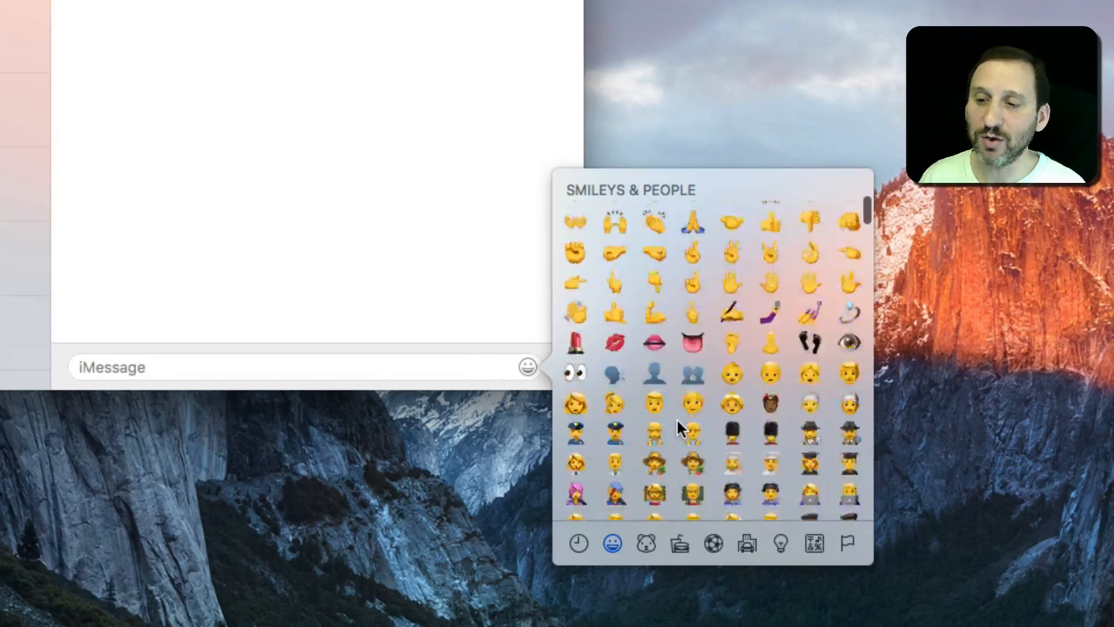
pyautogui.scroll(3)
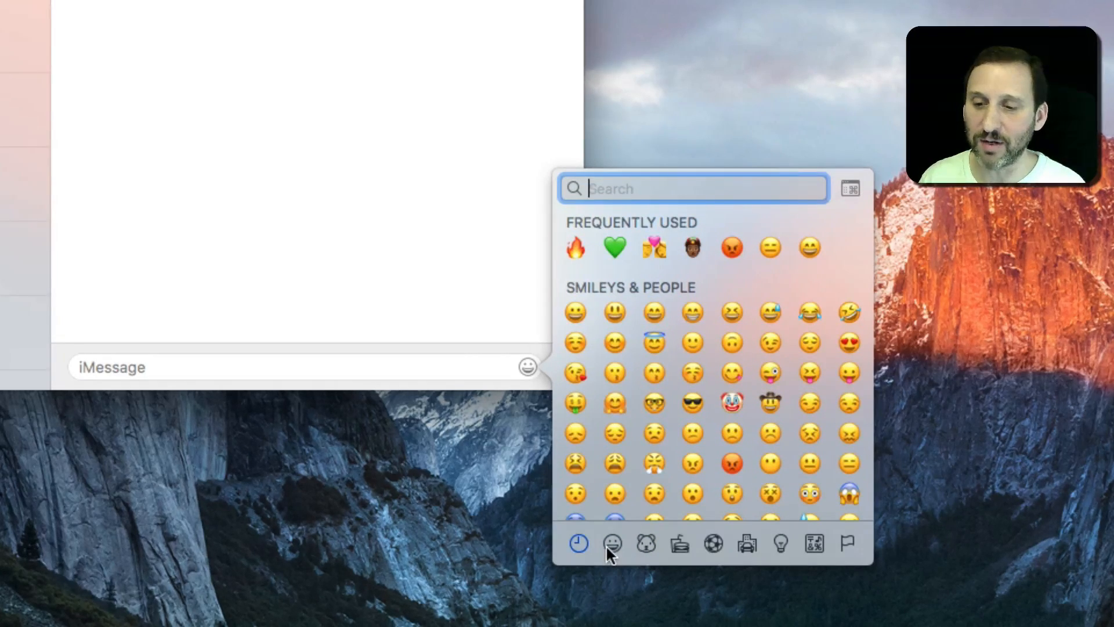
# Browse the animals, food, activity, smileys and frequently used emoji categories.
pyautogui.click(646, 543)
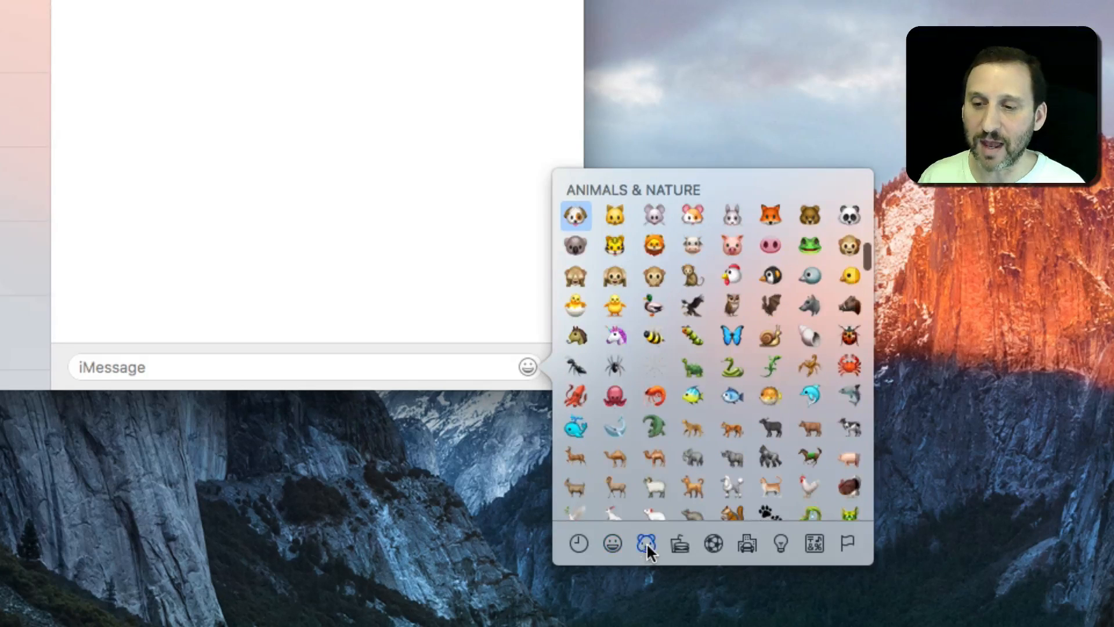
pyautogui.click(678, 544)
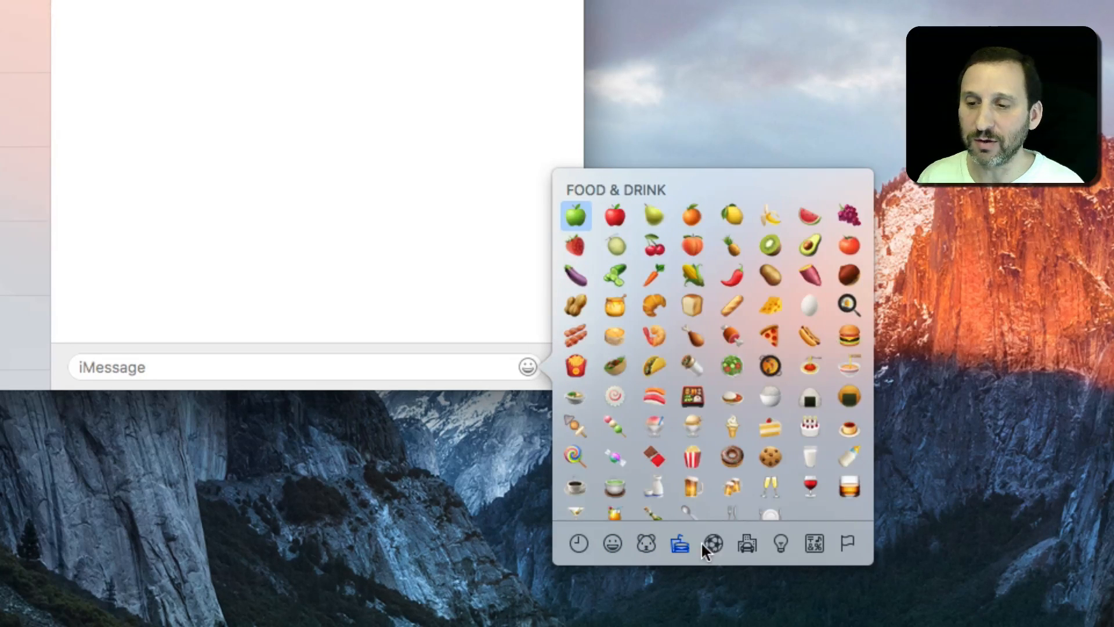
pyautogui.click(714, 543)
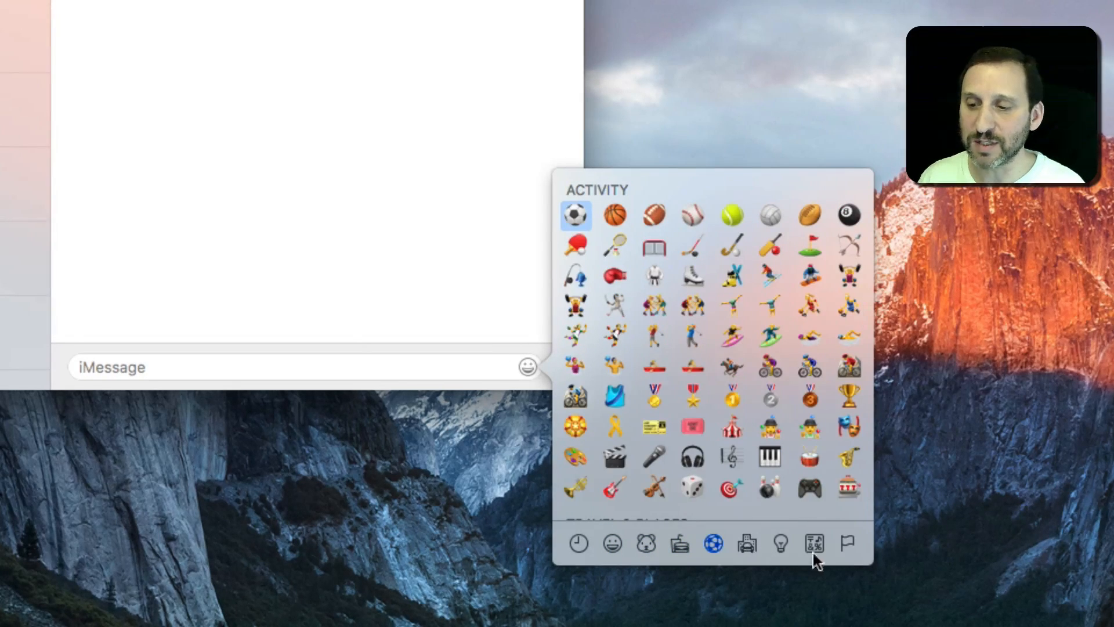
pyautogui.click(612, 543)
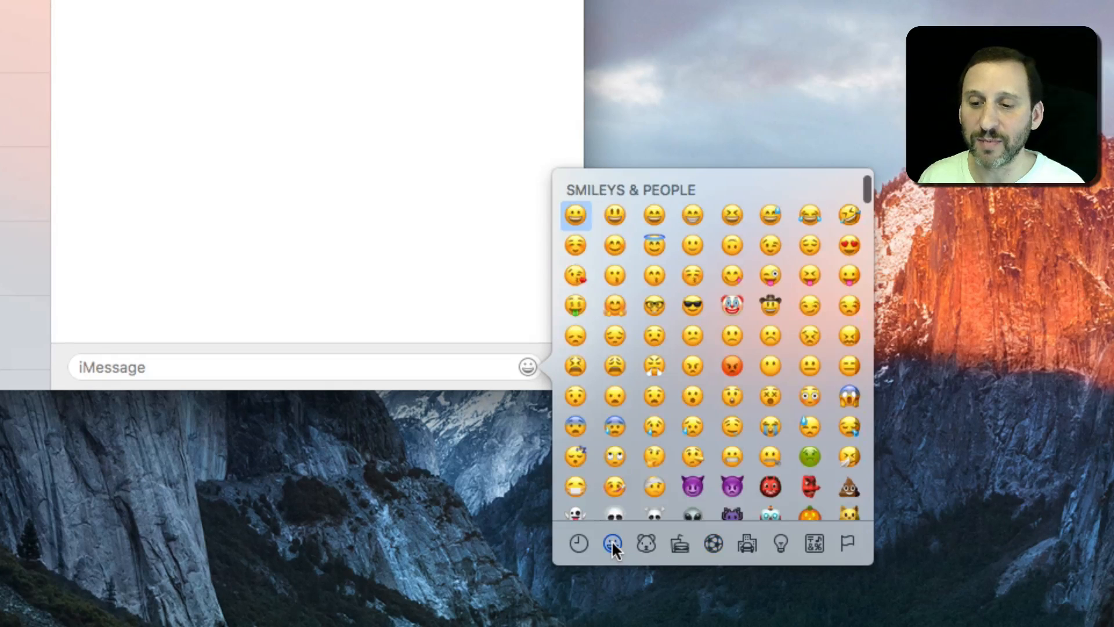
pyautogui.click(578, 543)
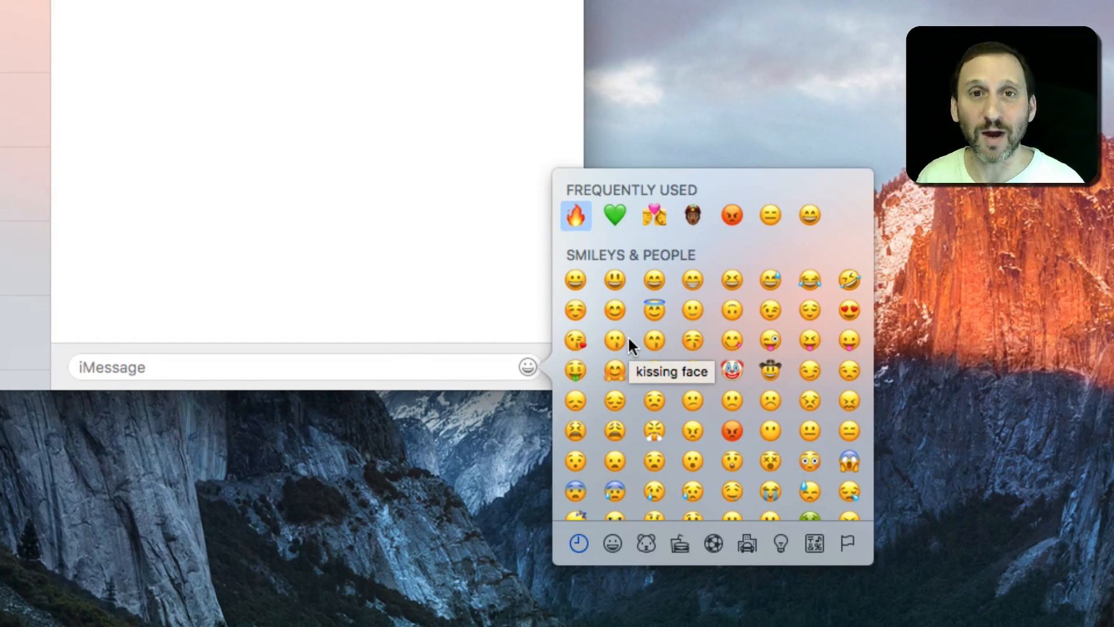
pyautogui.moveTo(743, 309)
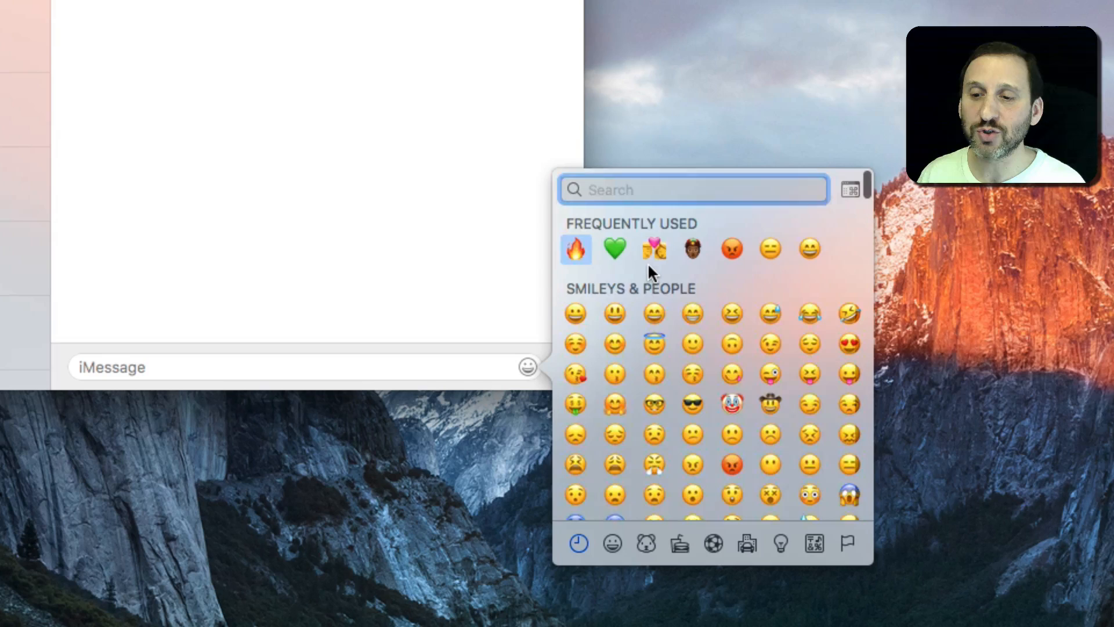
# Search the emoji picker for 'sad' to see the matching faces.
pyautogui.click(693, 189)
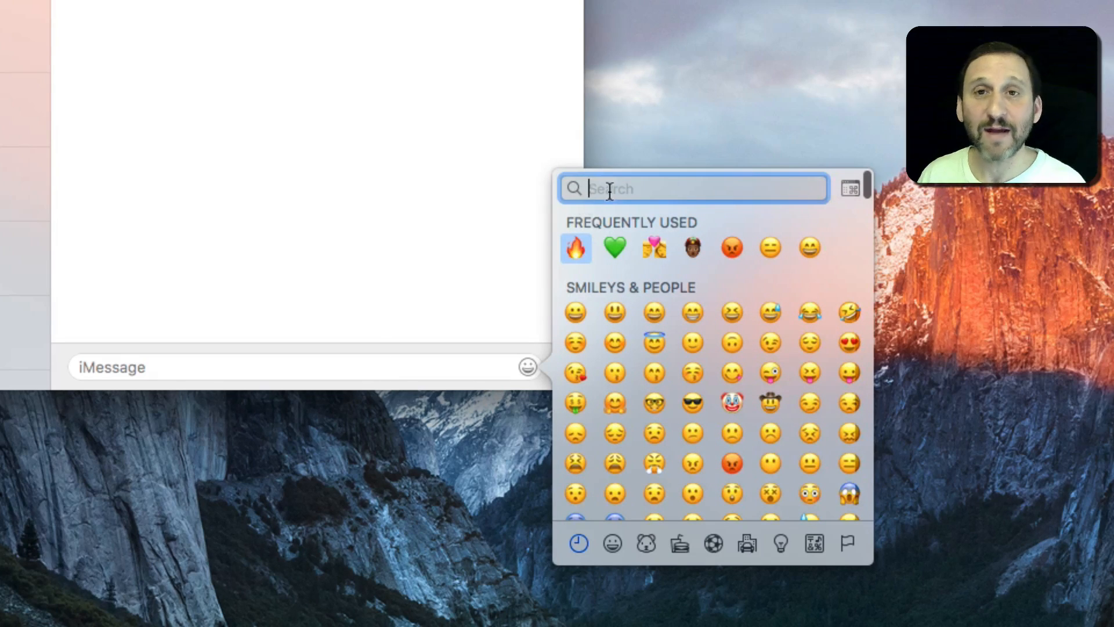
pyautogui.moveTo(679, 207)
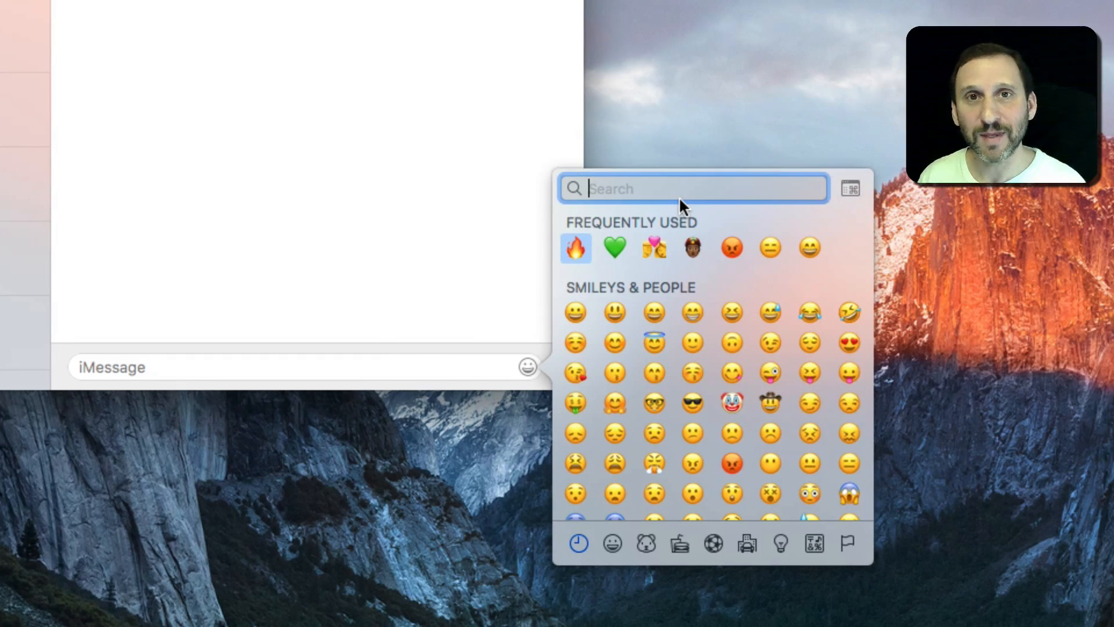
pyautogui.moveTo(675, 387)
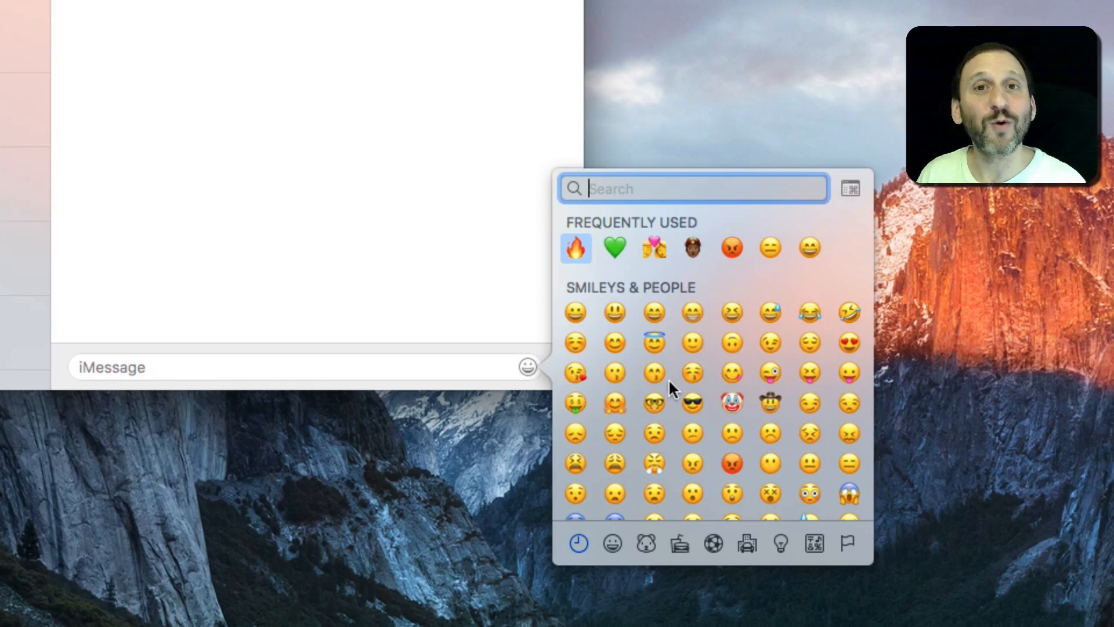
pyautogui.moveTo(669, 390)
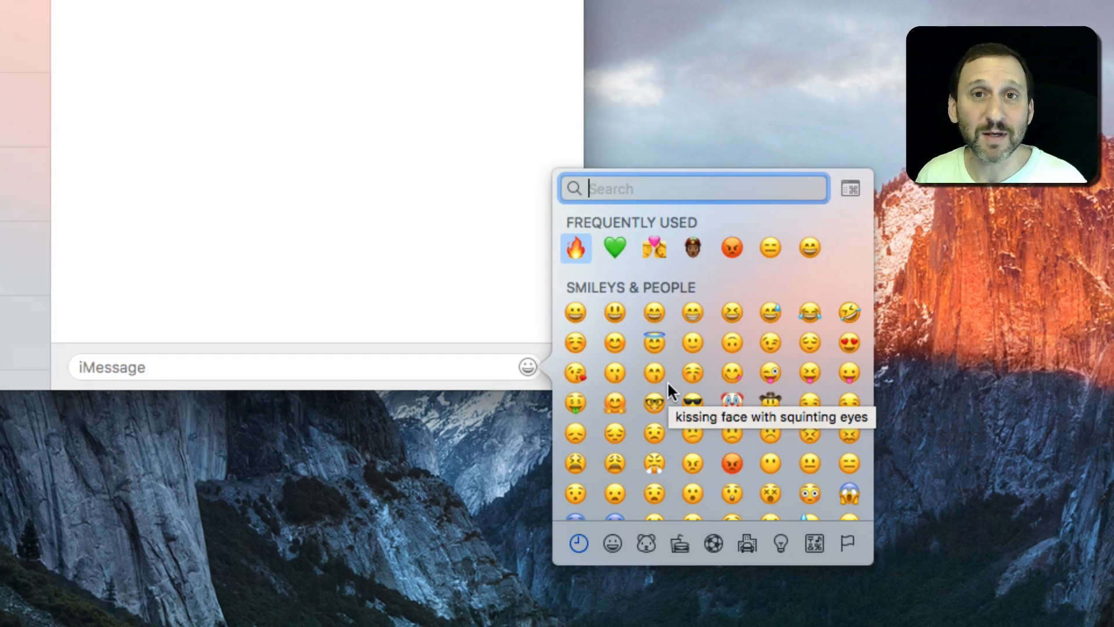
pyautogui.write('sad')
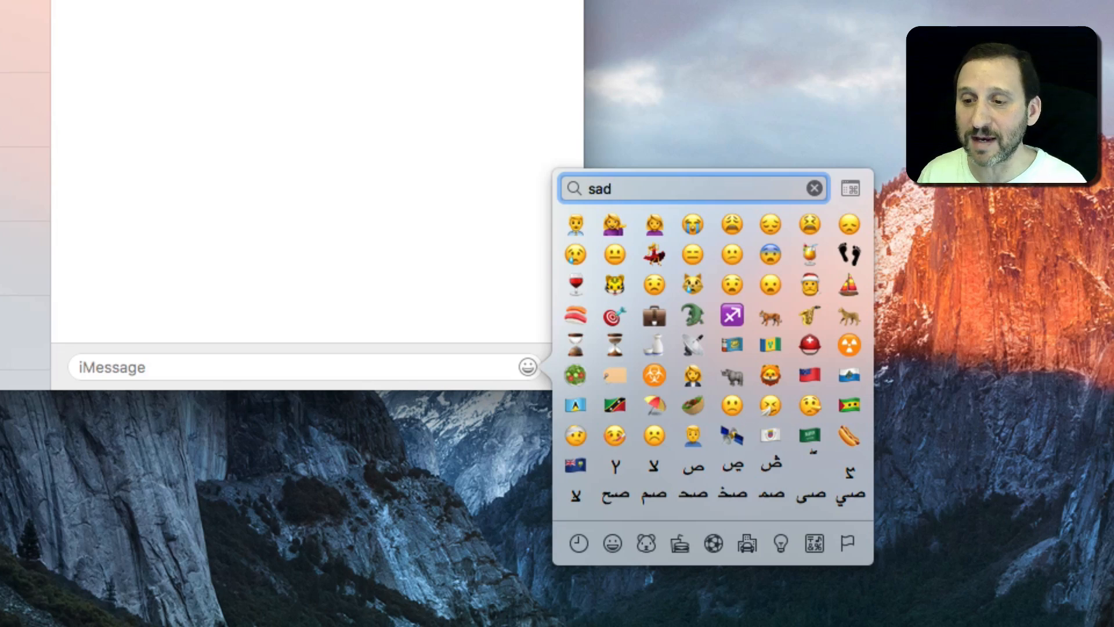
pyautogui.moveTo(730, 224)
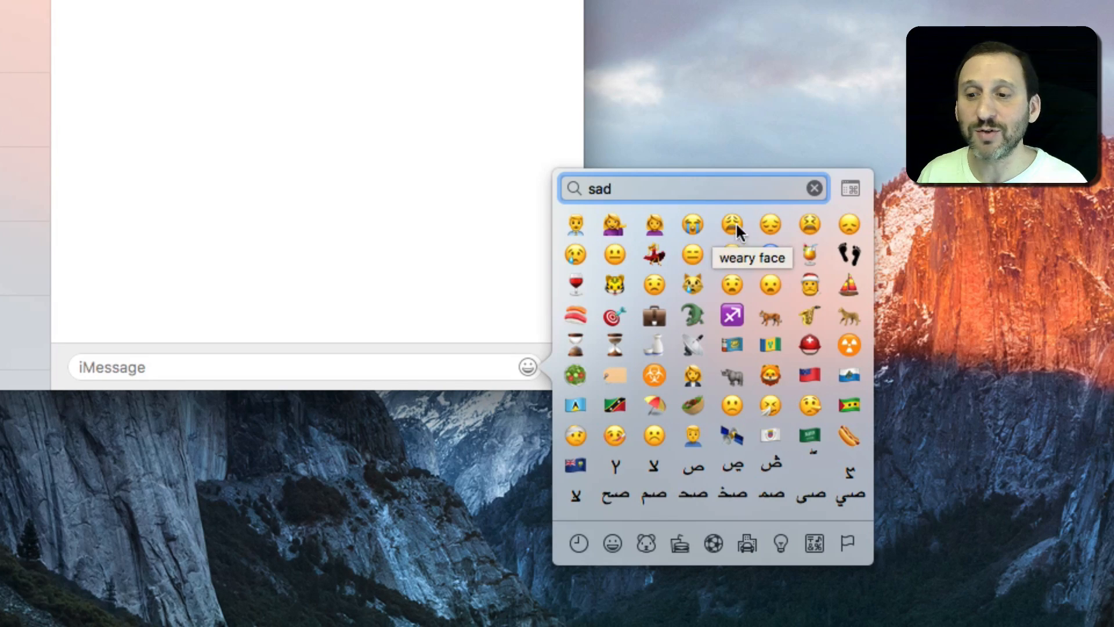
pyautogui.moveTo(693, 247)
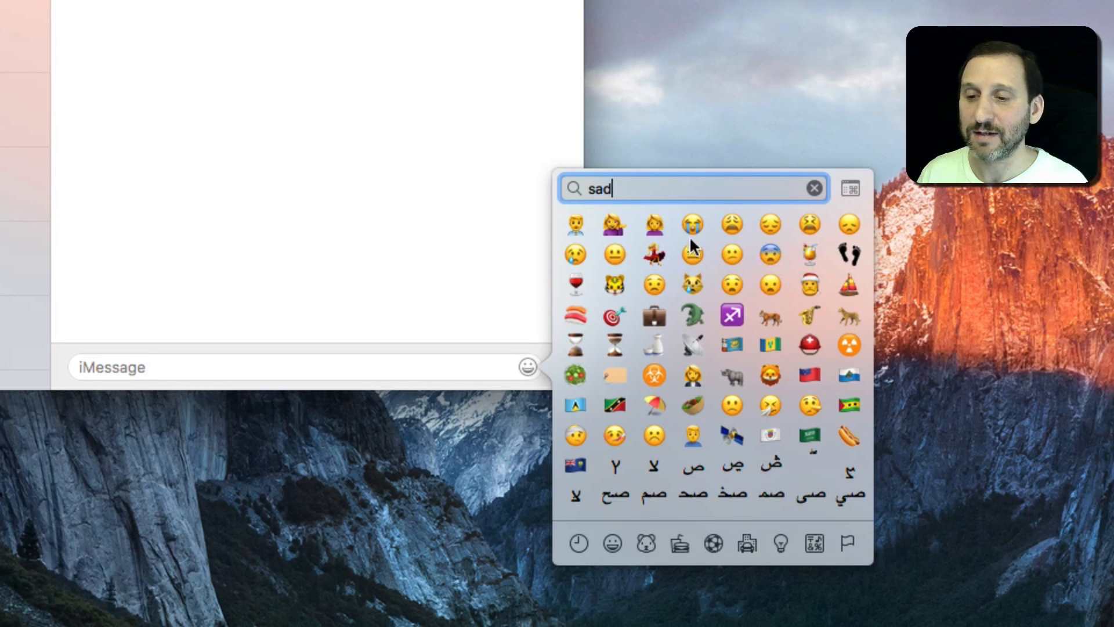
pyautogui.moveTo(663, 295)
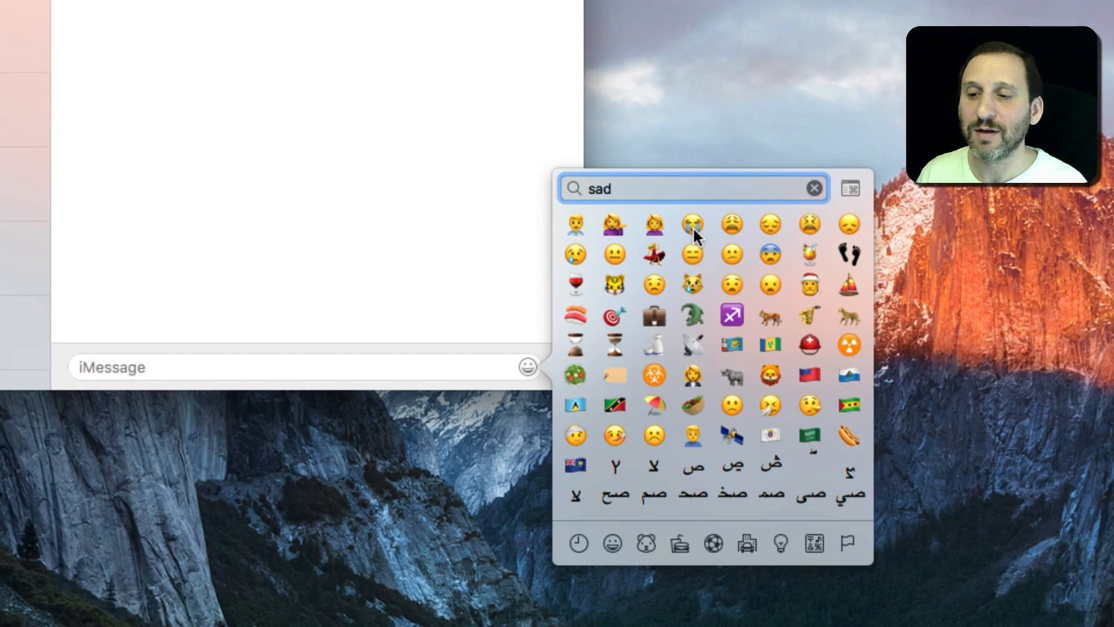
pyautogui.moveTo(692, 224)
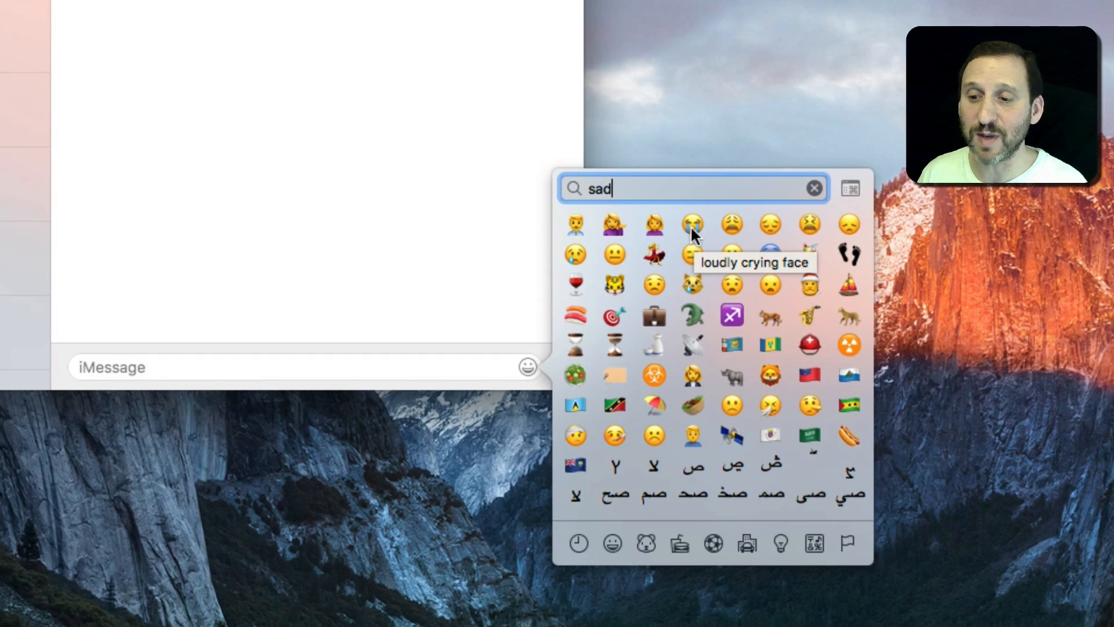
pyautogui.moveTo(733, 236)
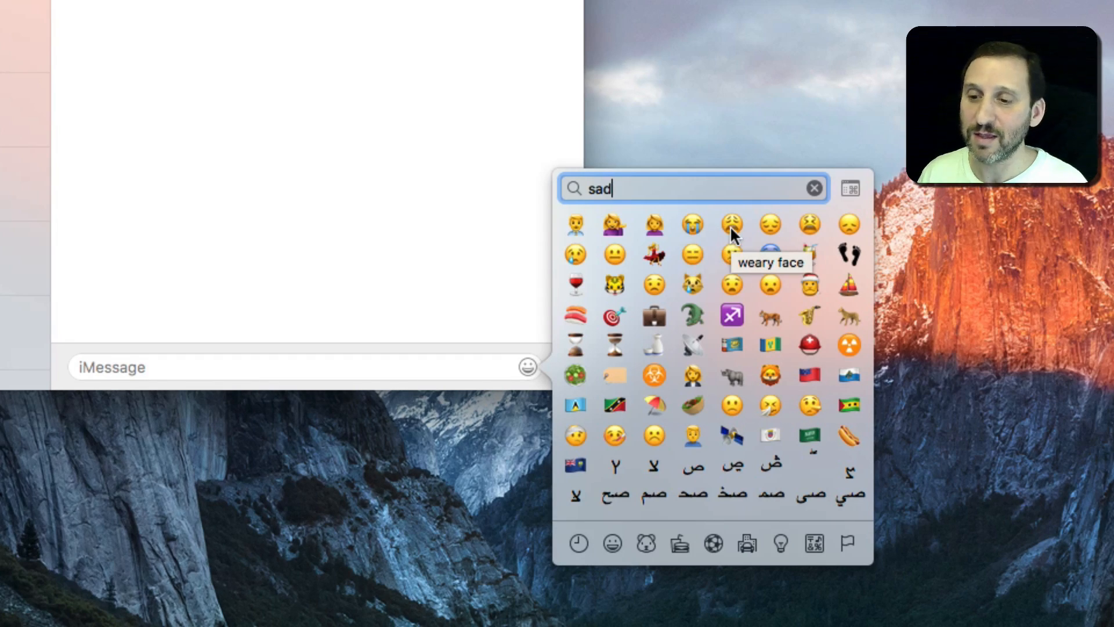
pyautogui.moveTo(768, 228)
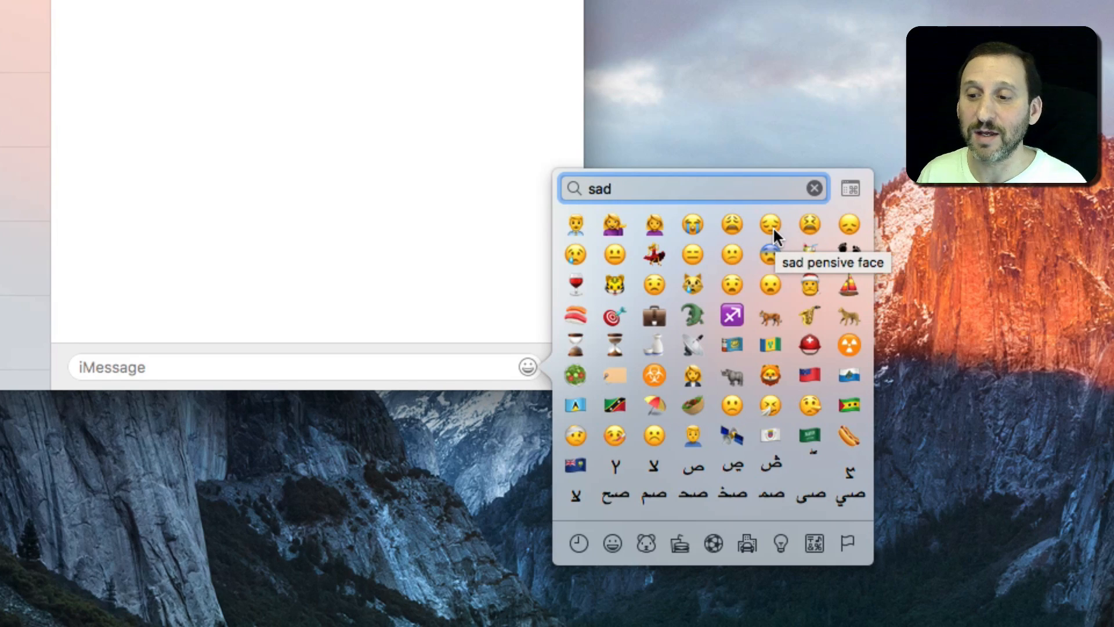
pyautogui.moveTo(808, 224)
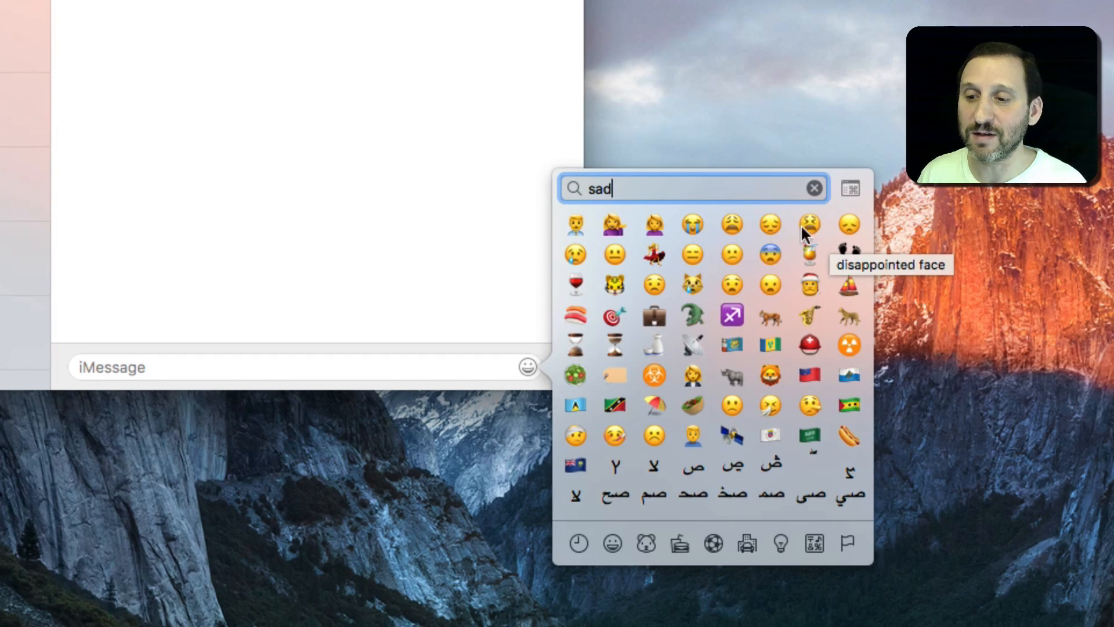
pyautogui.moveTo(576, 261)
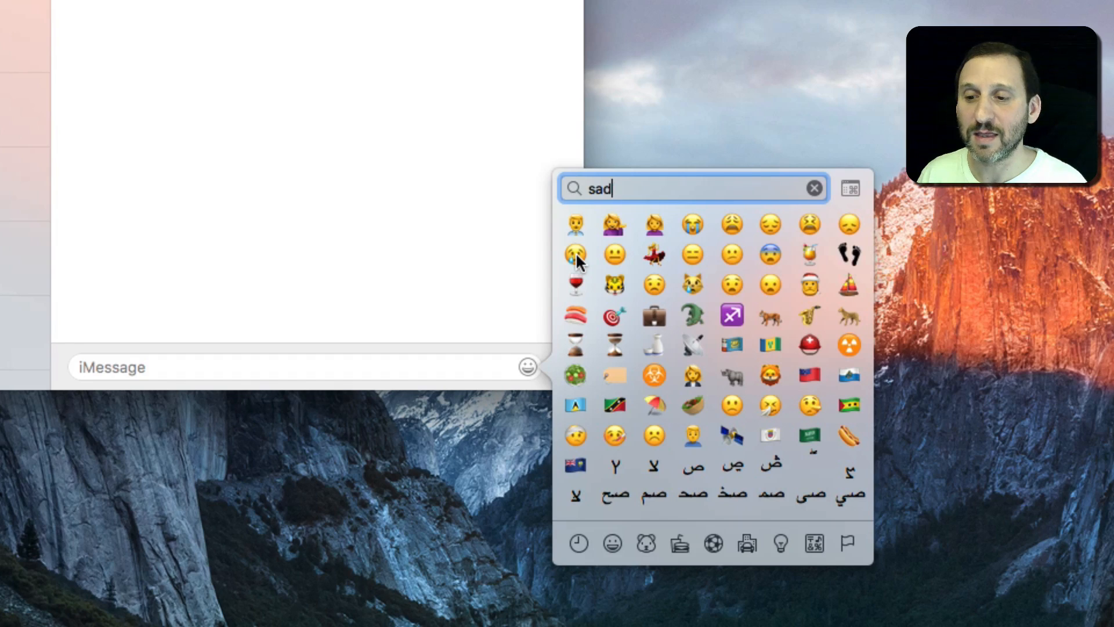
pyautogui.moveTo(575, 254)
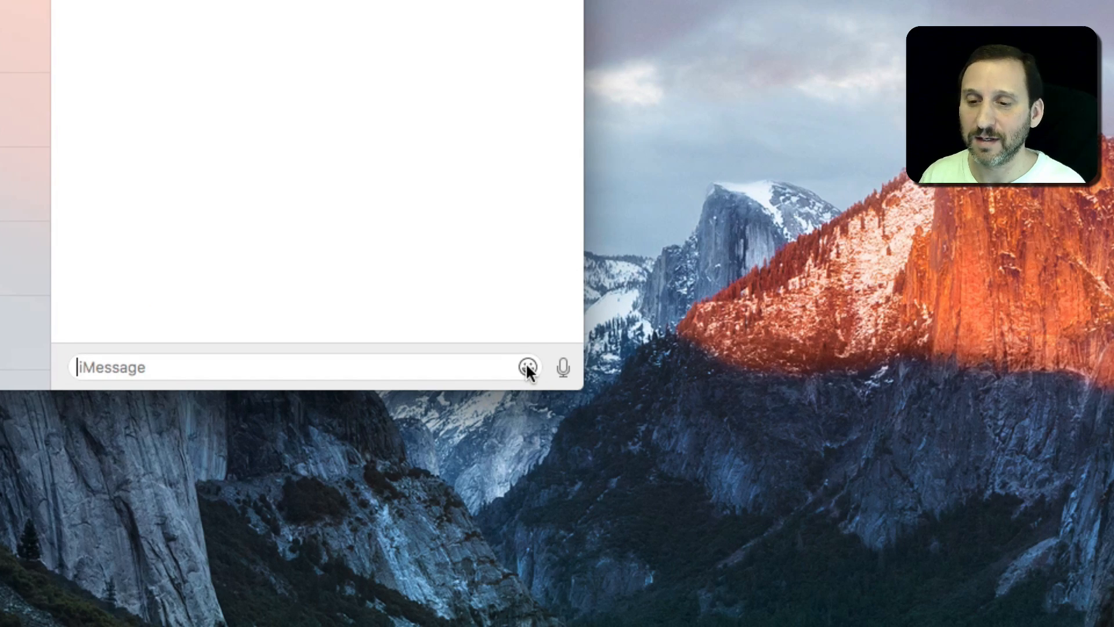
# Search the emoji picker for 'mad', then clear the search back to the full list.
pyautogui.click(527, 367)
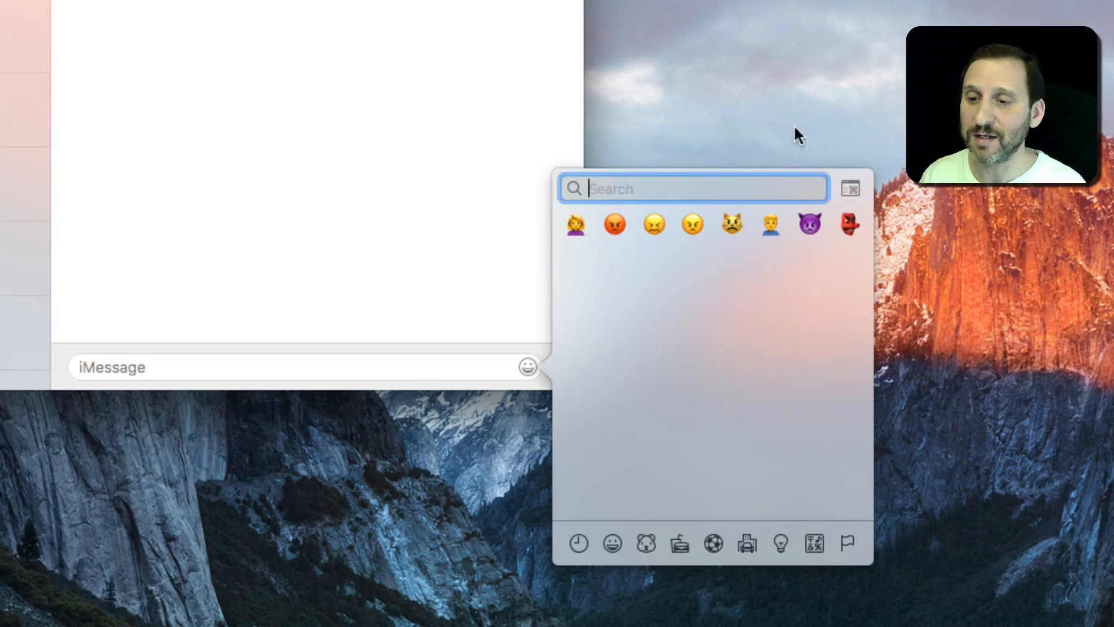
pyautogui.moveTo(705, 181)
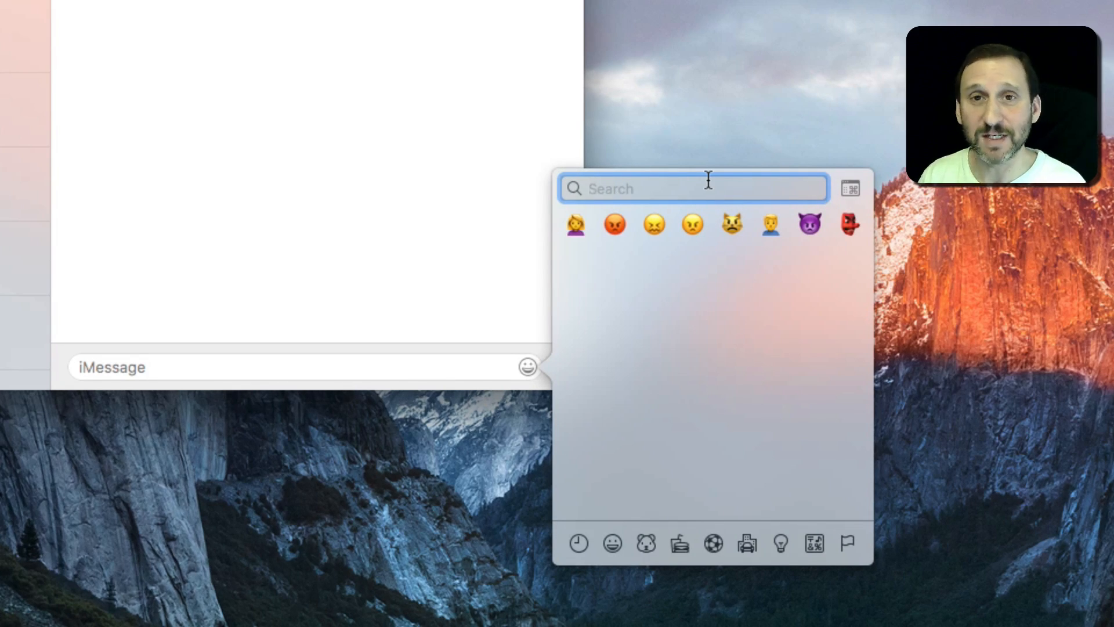
pyautogui.write('ma')
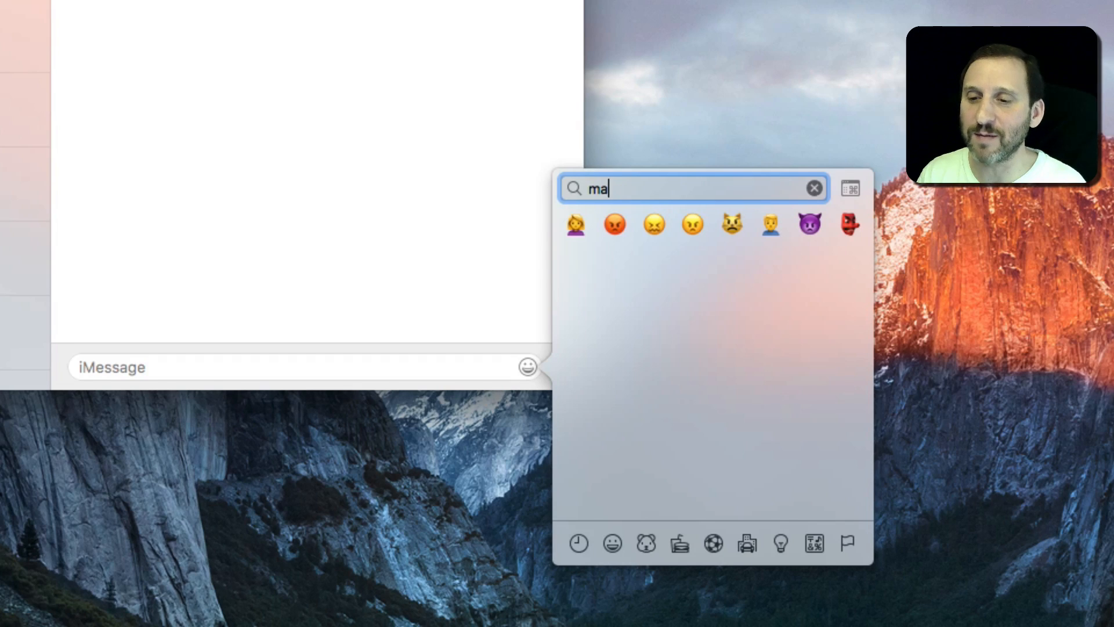
pyautogui.write('d')
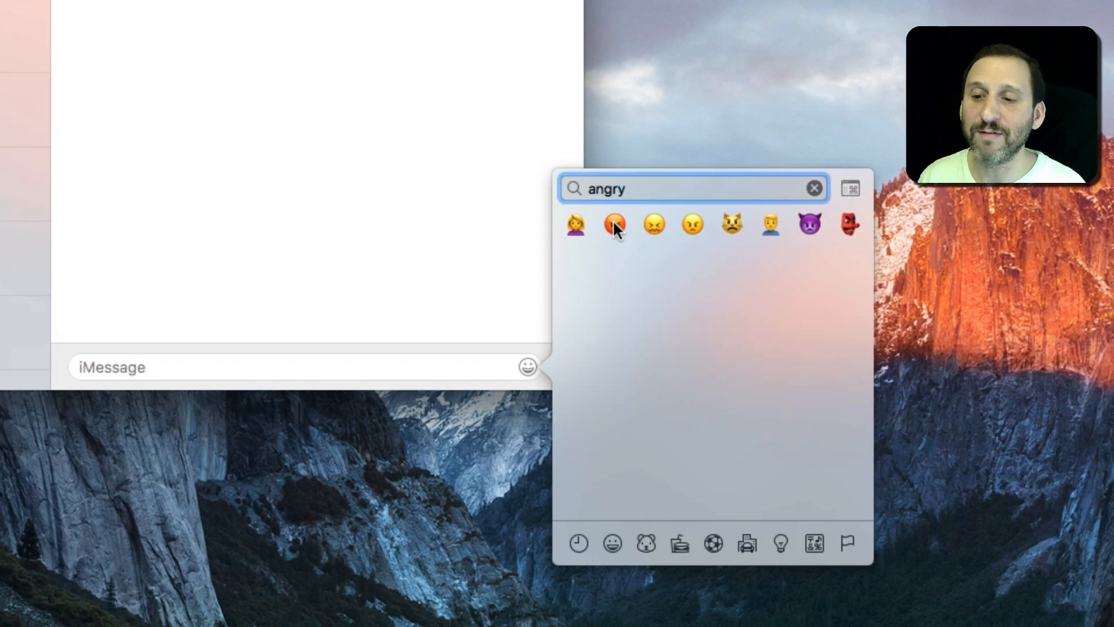
pyautogui.moveTo(615, 226)
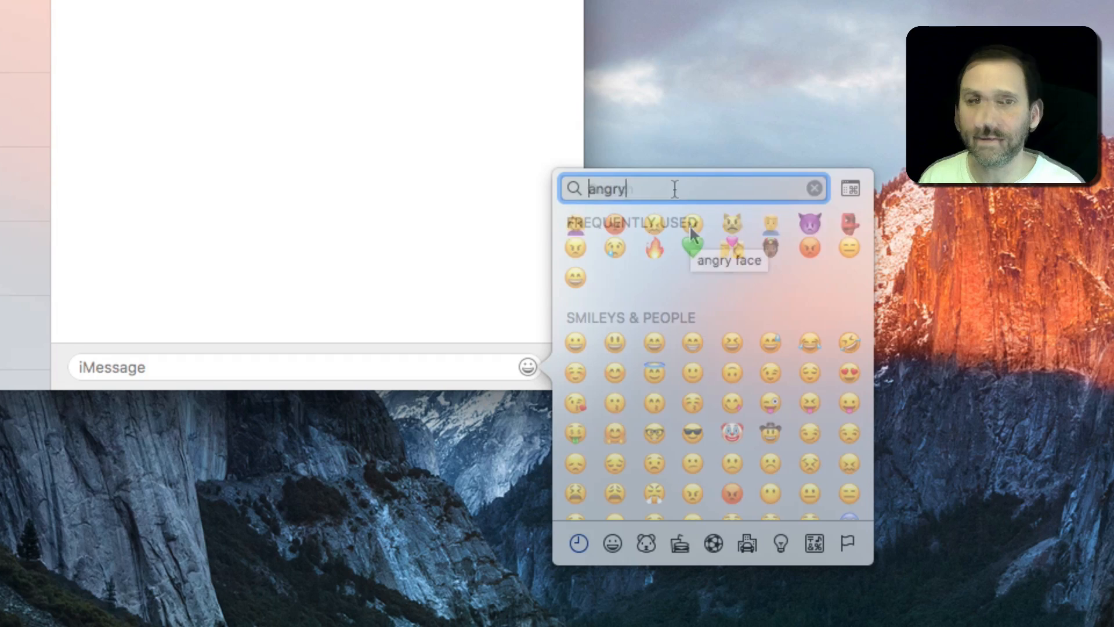
pyautogui.click(814, 188)
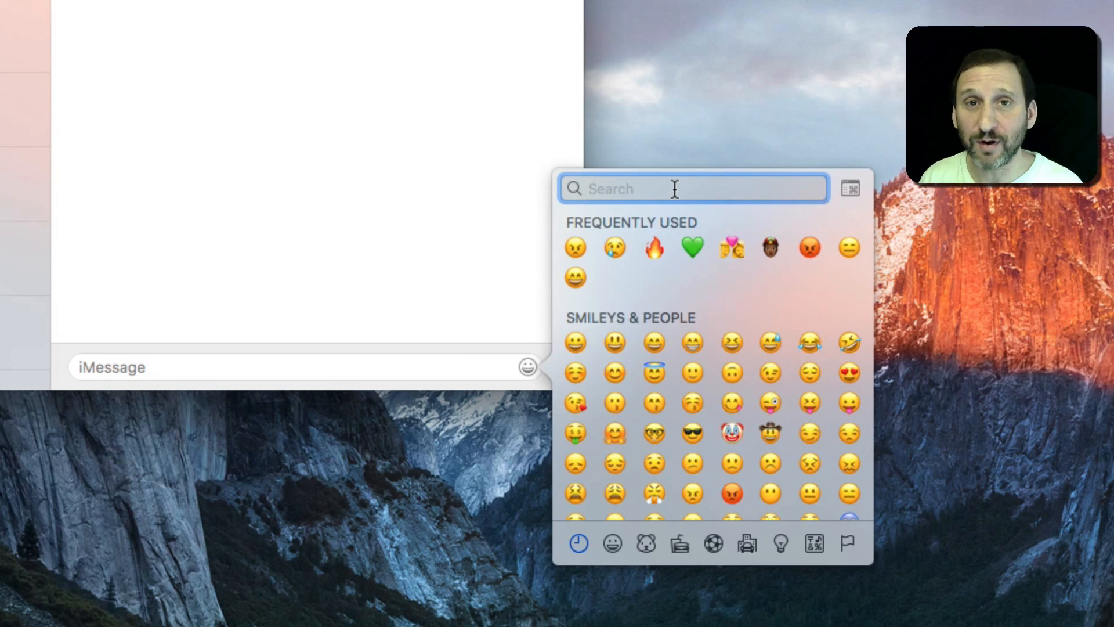
# Try the emoji searches 'nervous' and 'anxious', which find nothing.
pyautogui.write('ne')
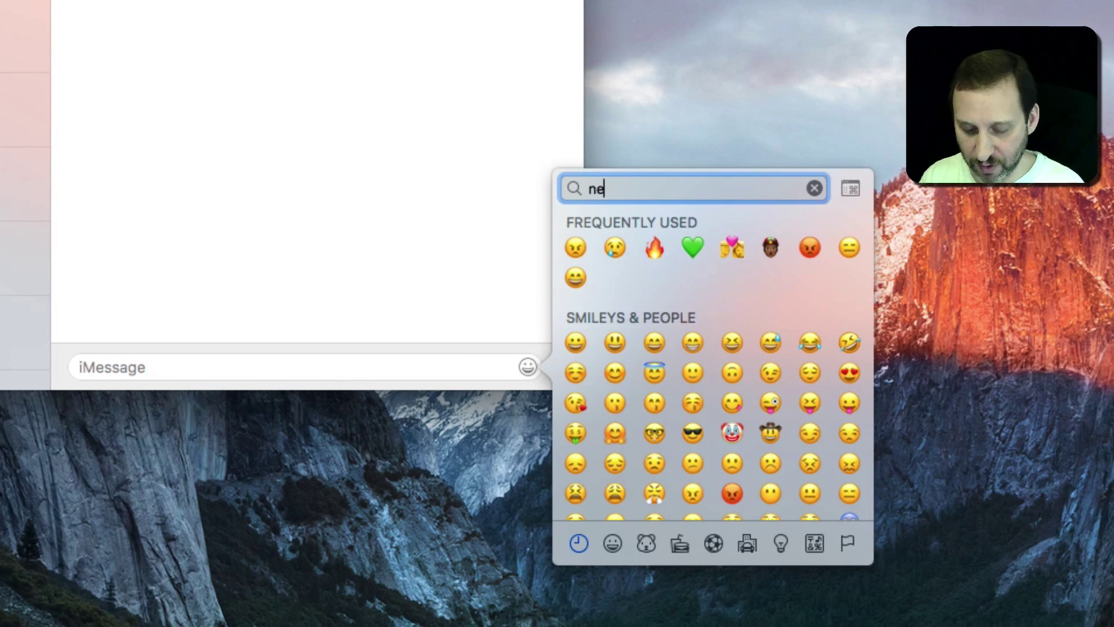
pyautogui.write('rvous')
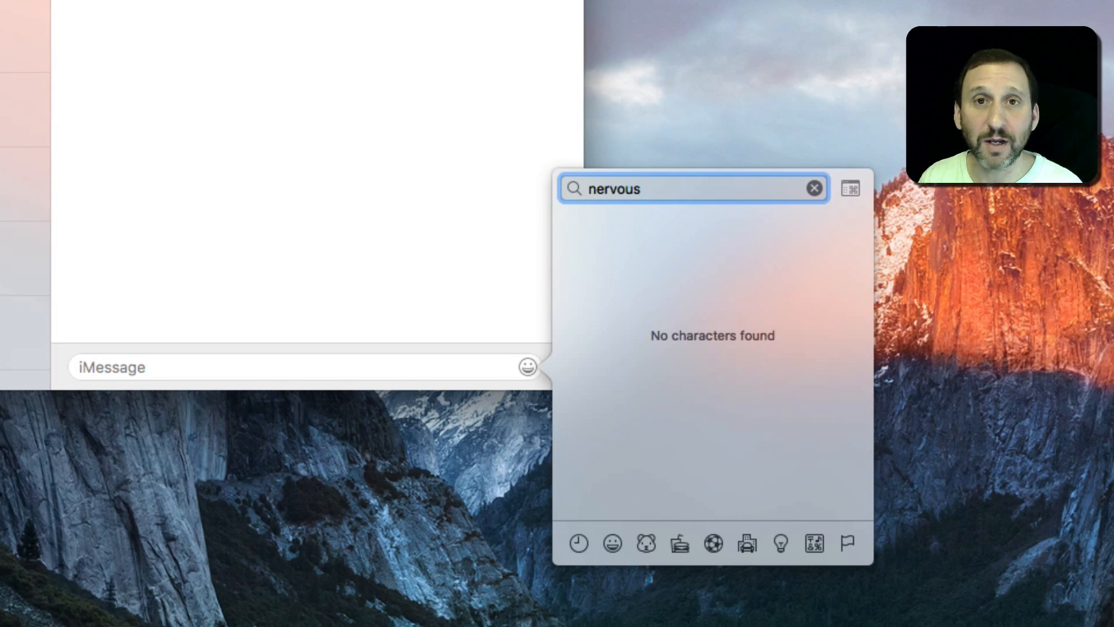
pyautogui.write('a')
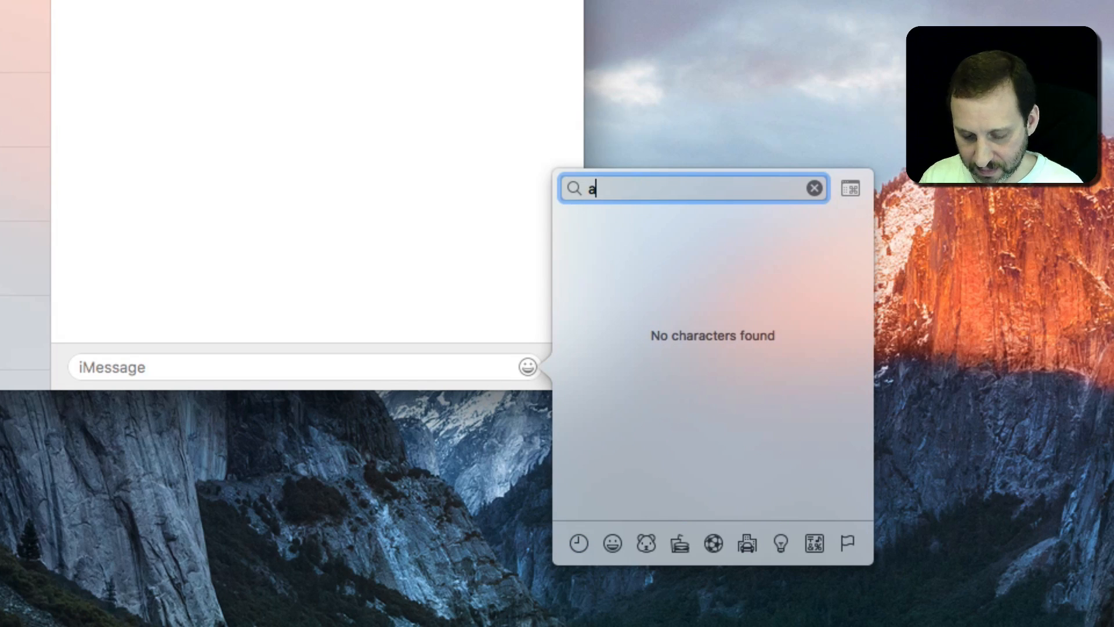
pyautogui.write('nxious')
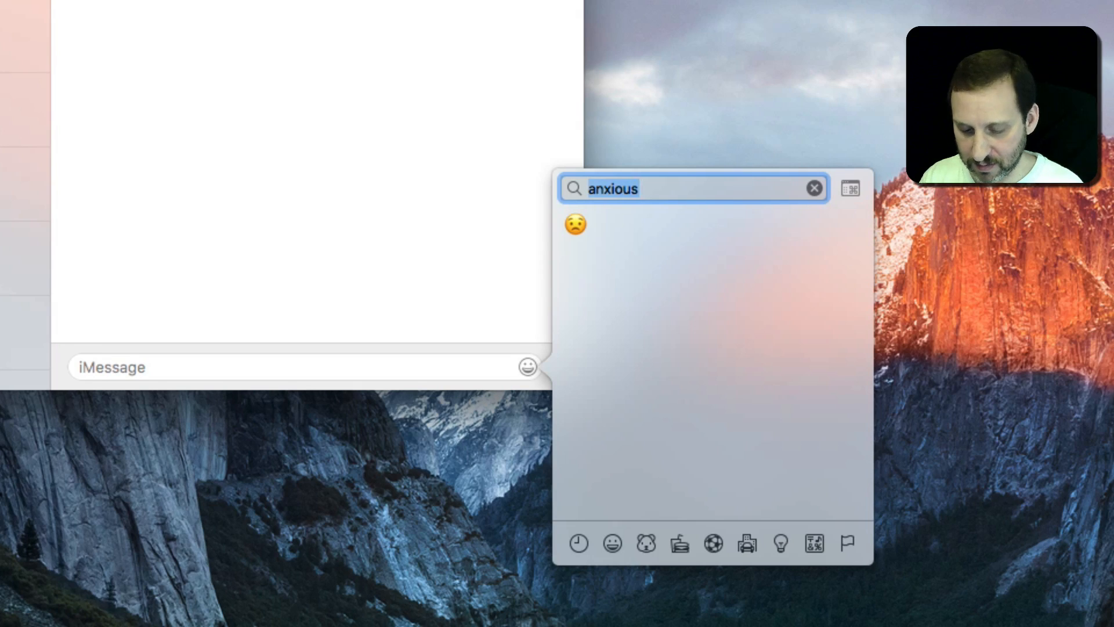
# Search 'worry' and edit it to 'worried' to get four matching faces.
pyautogui.write('worry')
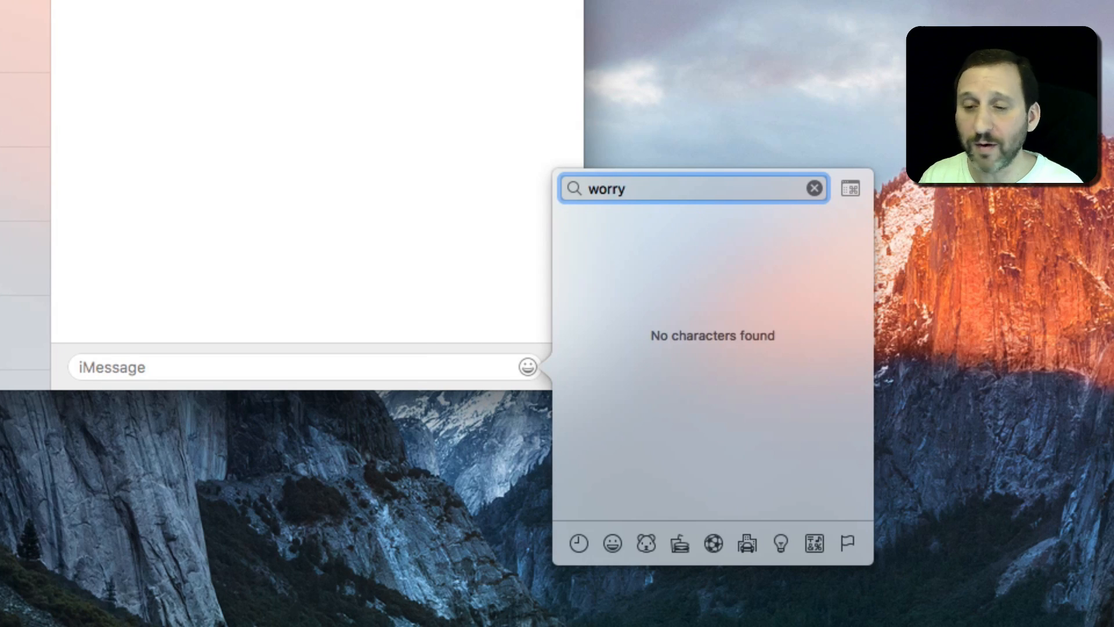
pyautogui.press('Backspace')
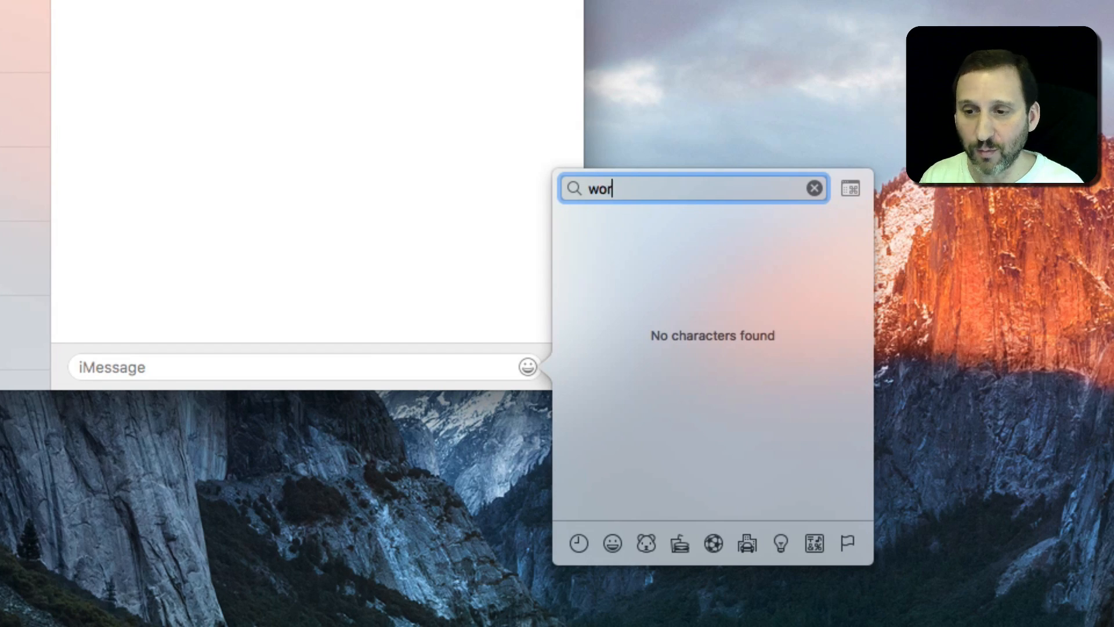
pyautogui.write('ried')
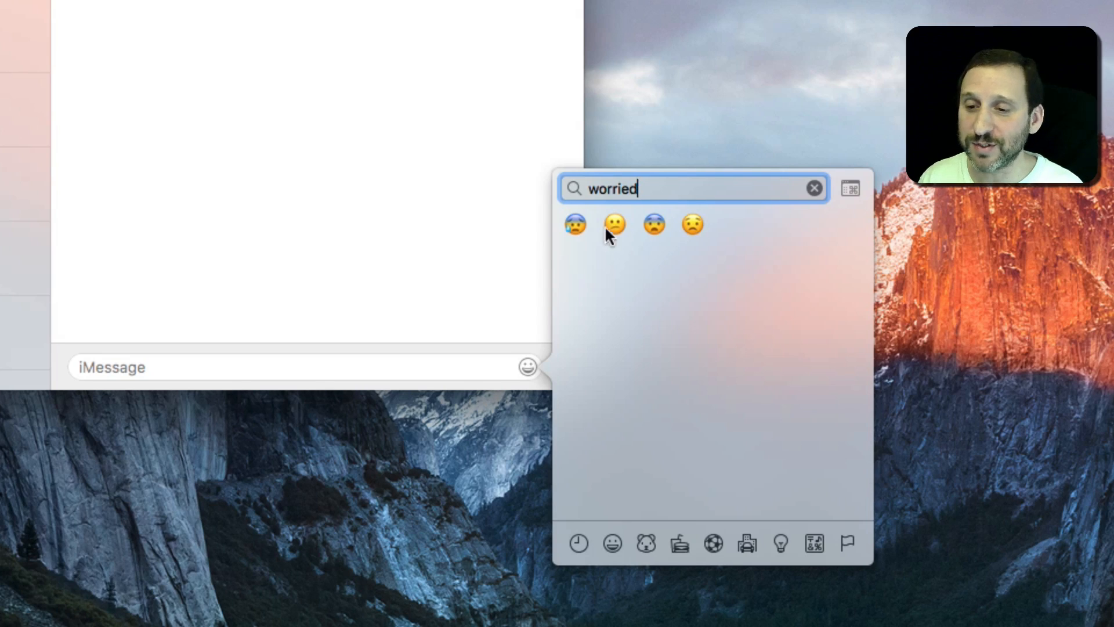
pyautogui.moveTo(576, 225)
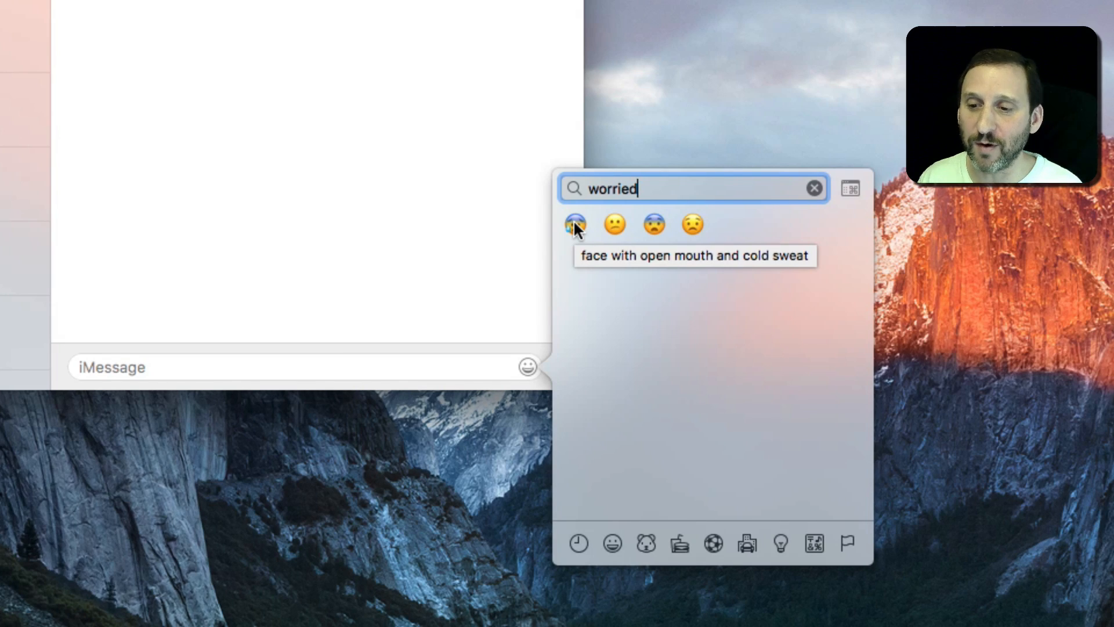
pyautogui.moveTo(614, 224)
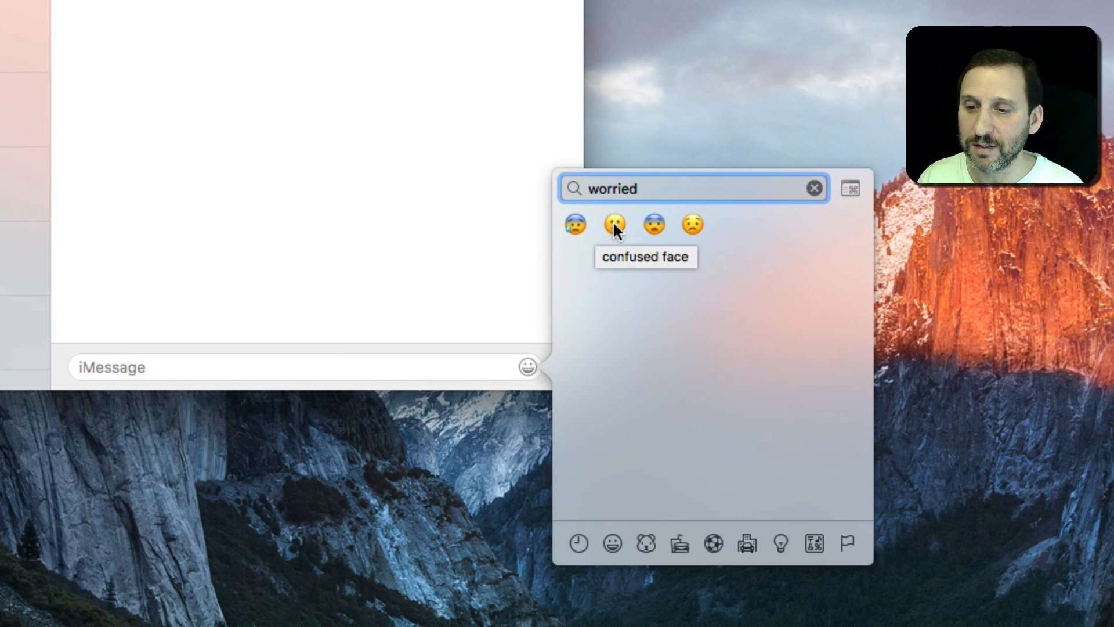
pyautogui.moveTo(613, 224)
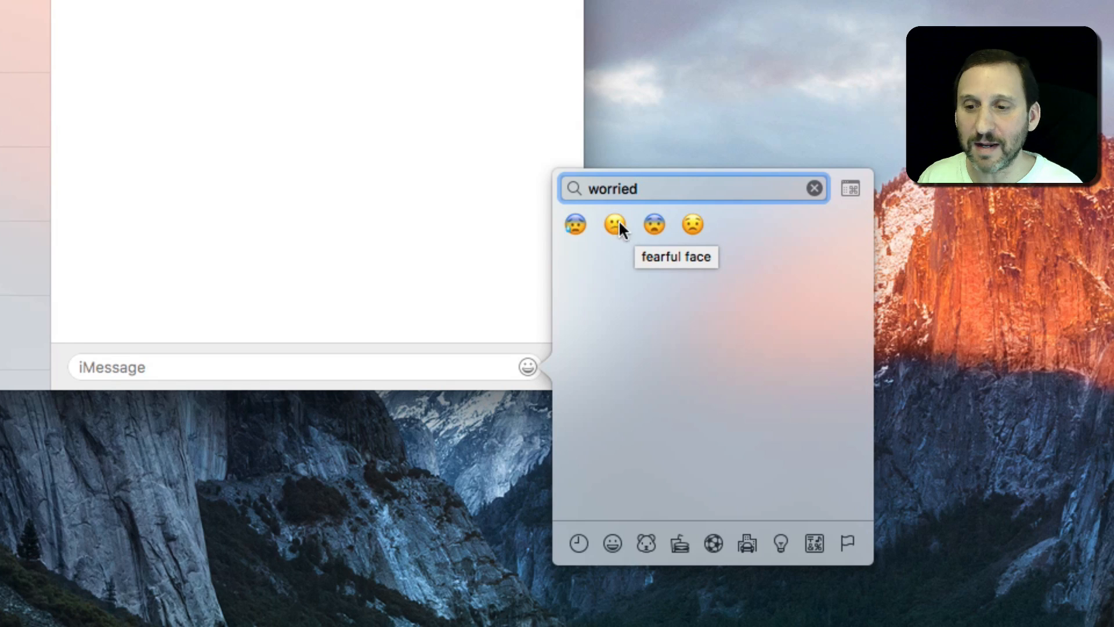
pyautogui.moveTo(575, 224)
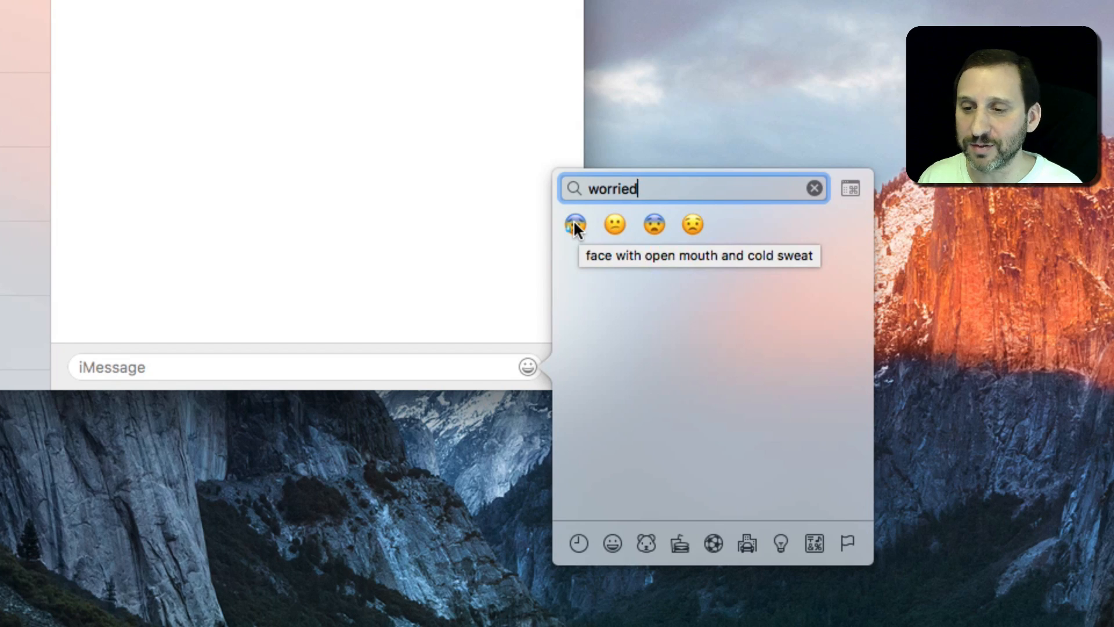
pyautogui.moveTo(614, 224)
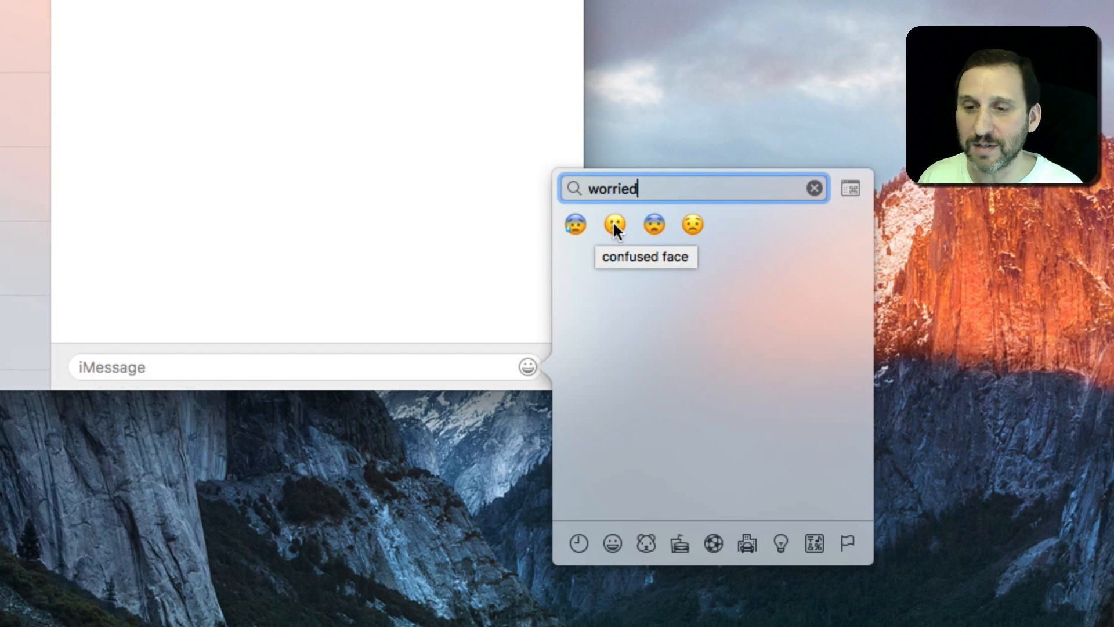
pyautogui.moveTo(691, 226)
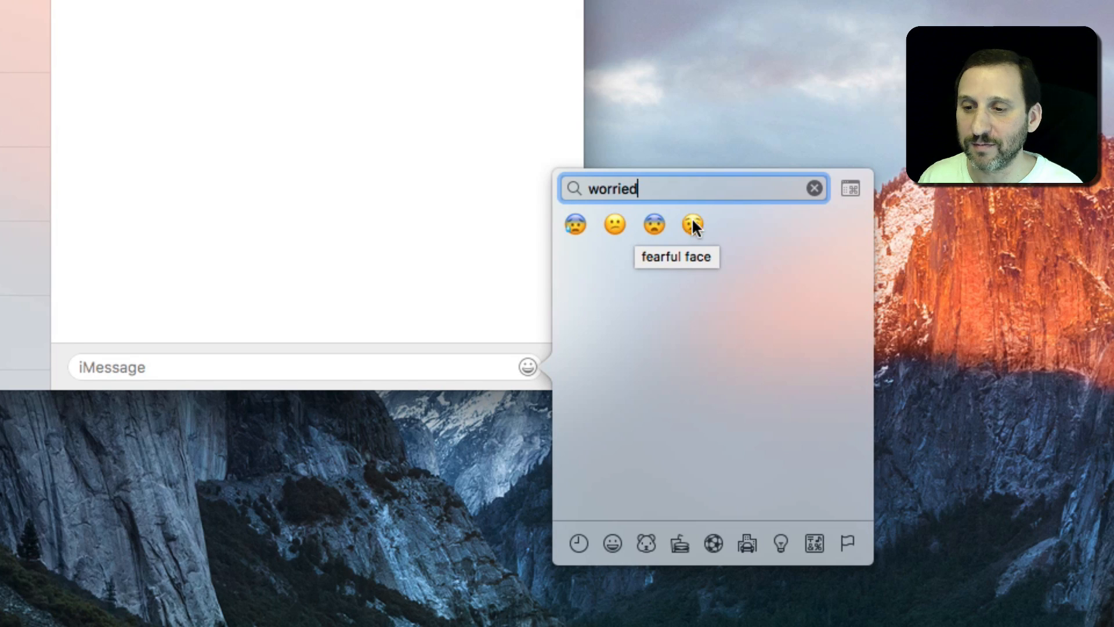
pyautogui.moveTo(691, 225)
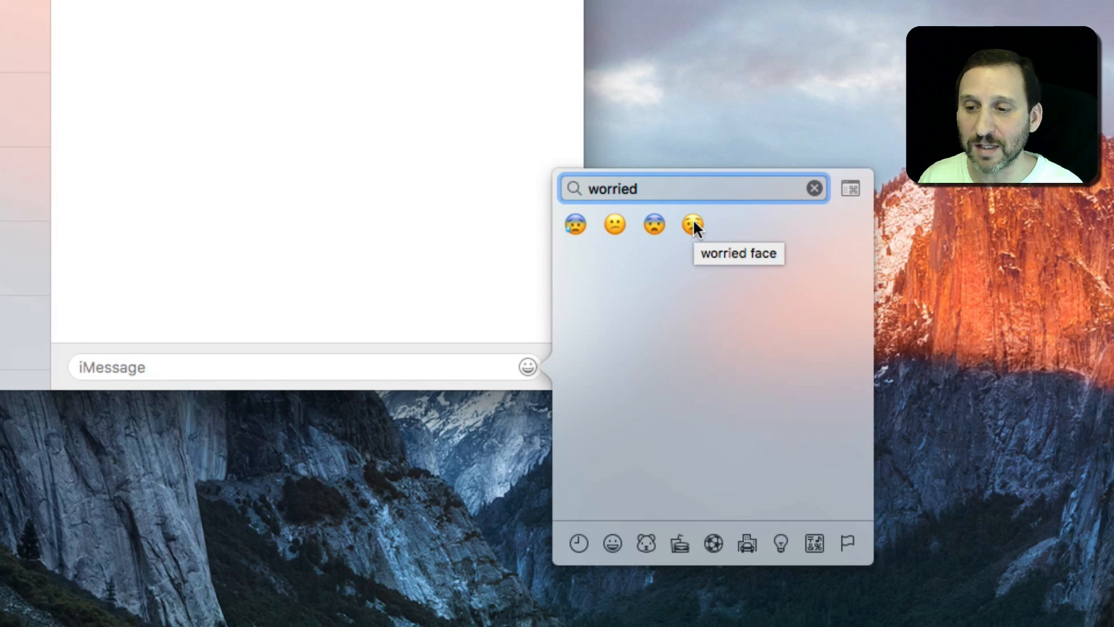
pyautogui.moveTo(574, 225)
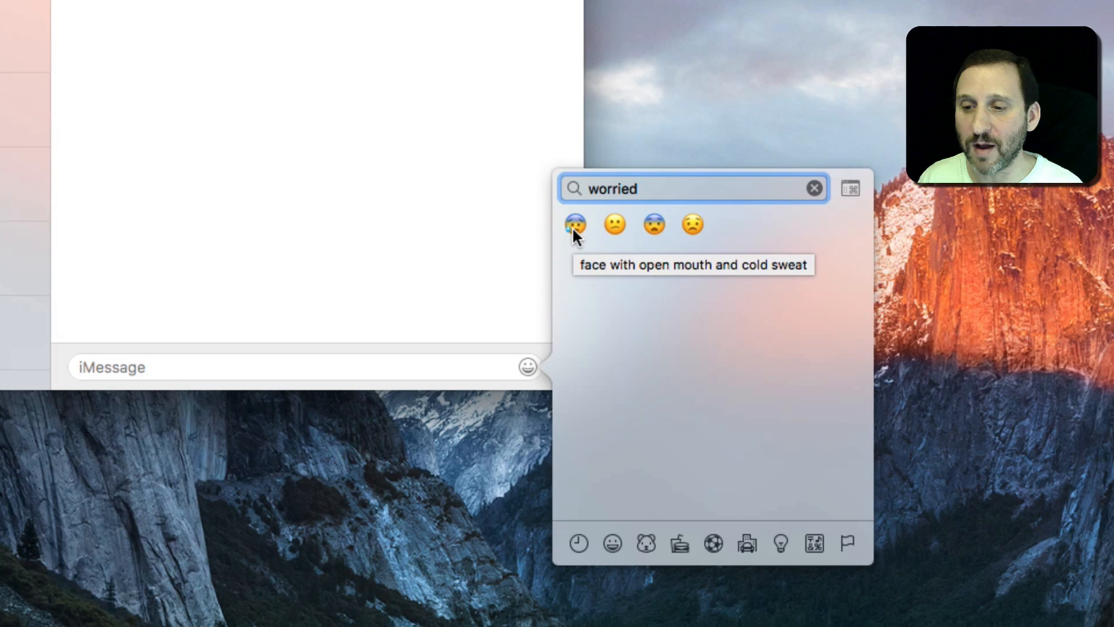
# Insert the cold-sweat worried face into the message, then remove it leaving the field empty.
pyautogui.click(574, 224)
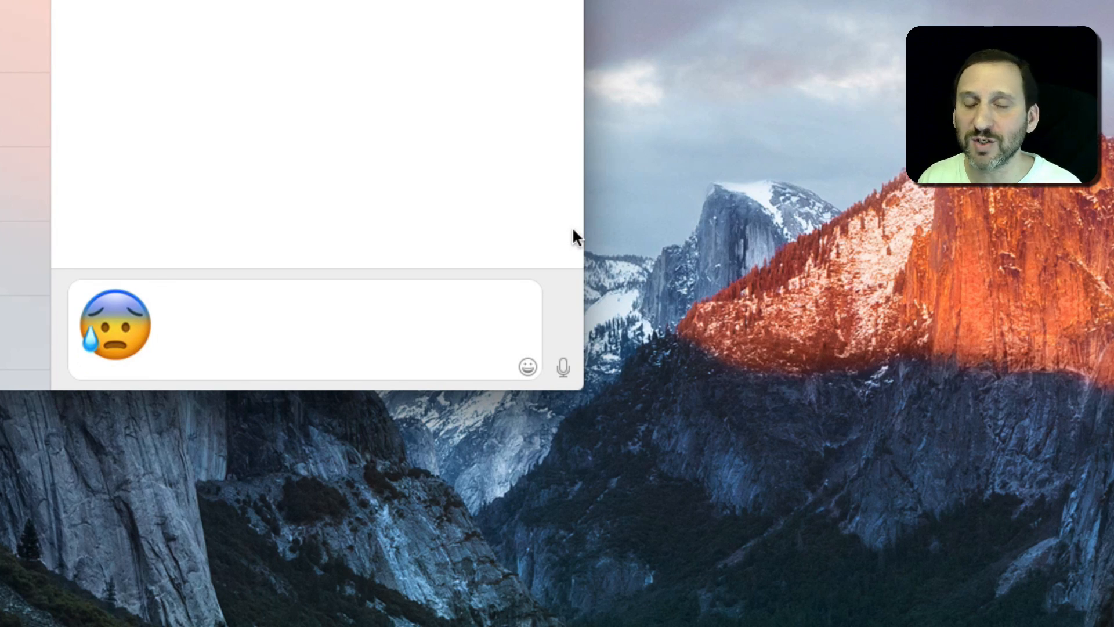
pyautogui.click(284, 325)
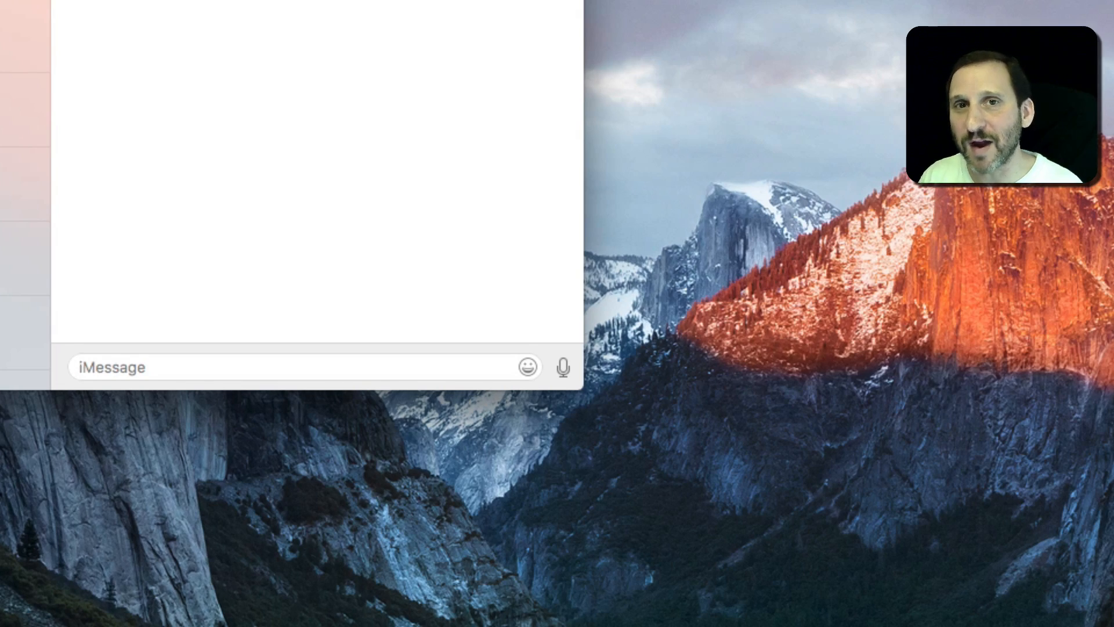
pyautogui.click(284, 366)
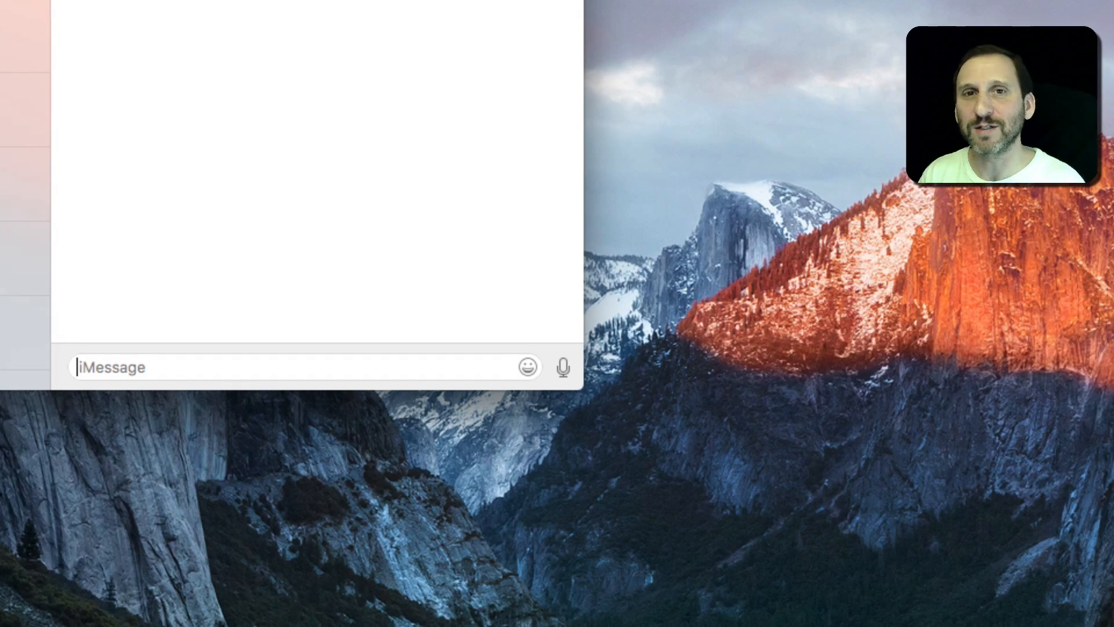